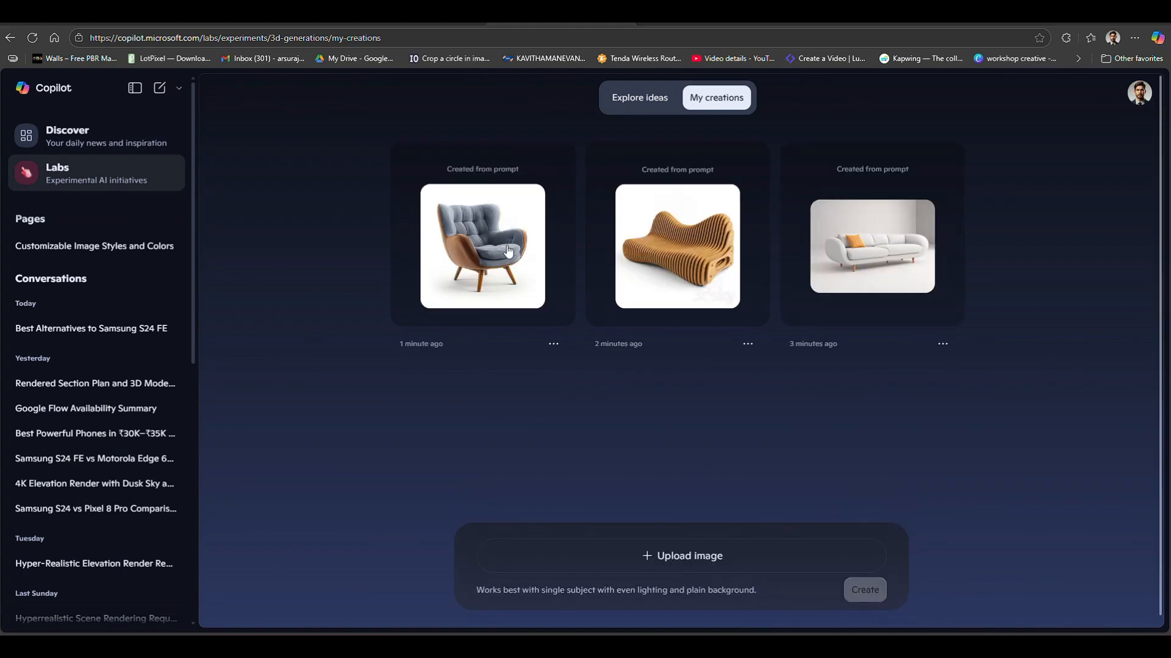
From the 3D generations page, choose the sofa photo from the download folder for upload
left_click(482, 247)
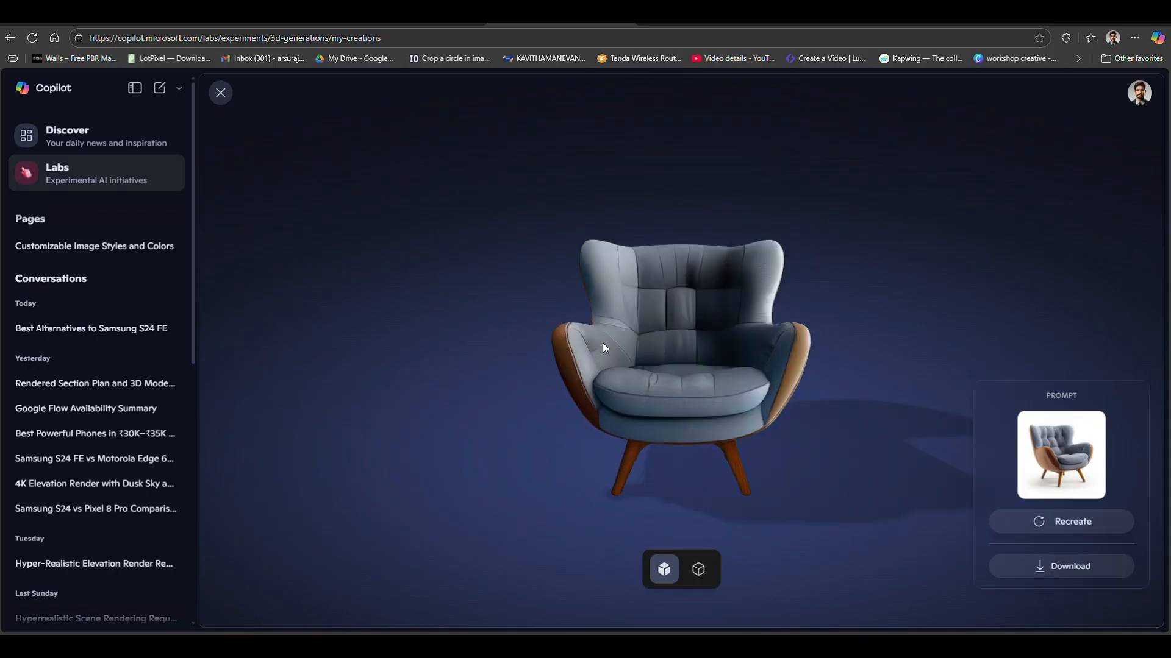
left_click(220, 92)
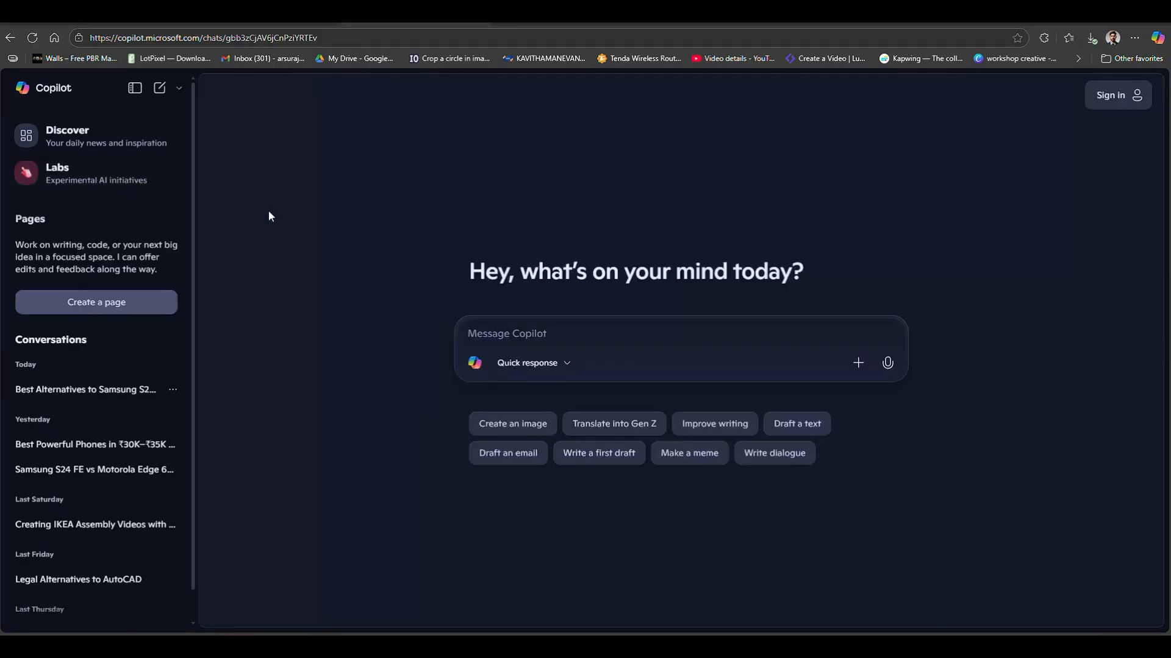
mouse_move(107, 178)
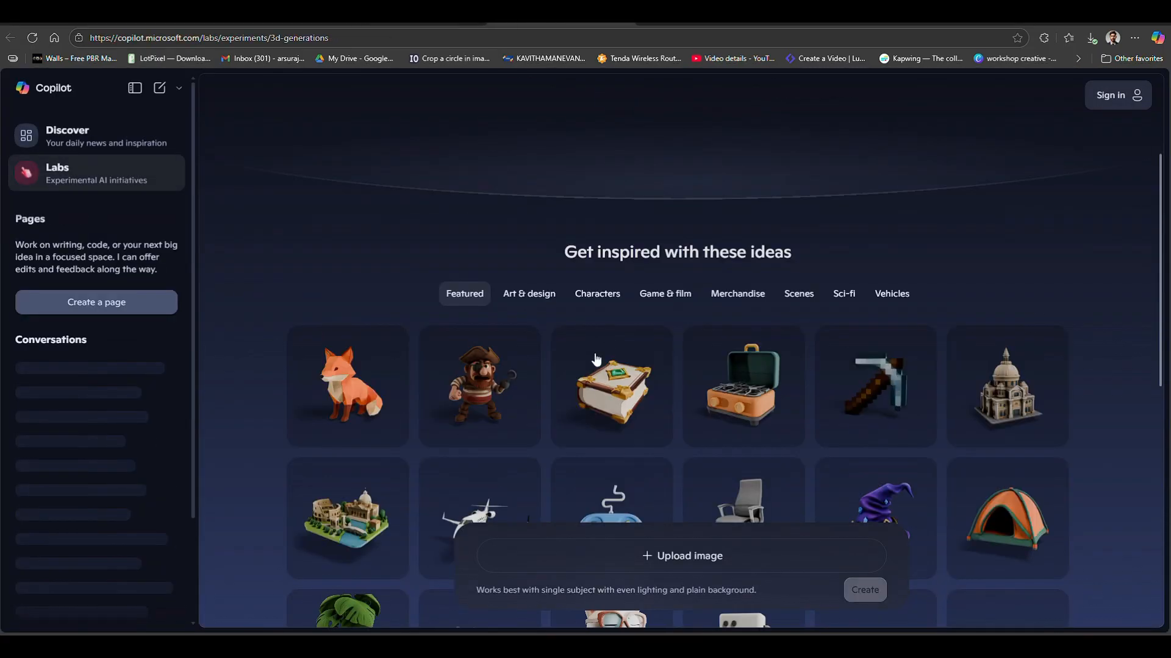
left_click(681, 556)
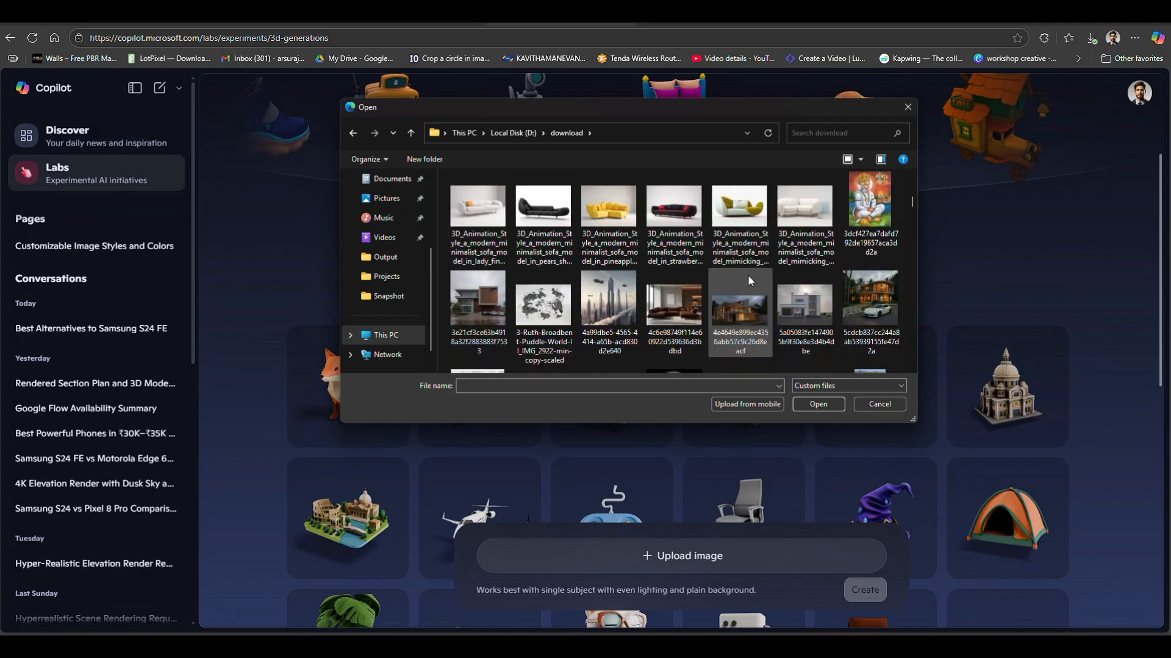
mouse_move(739, 208)
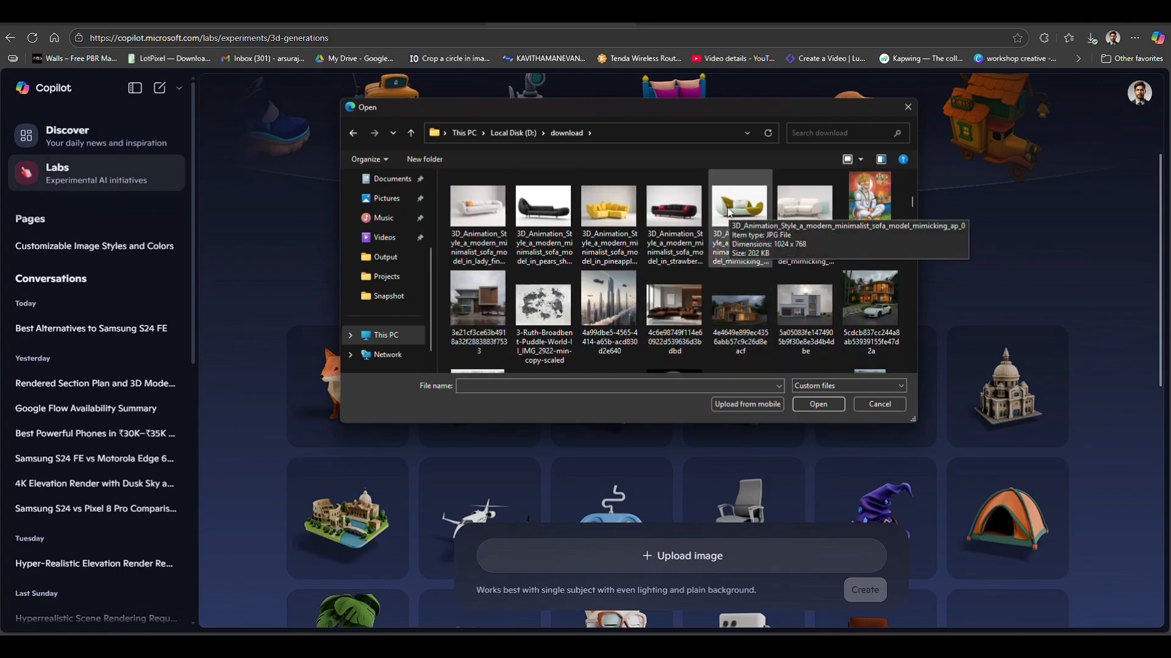
mouse_move(805, 200)
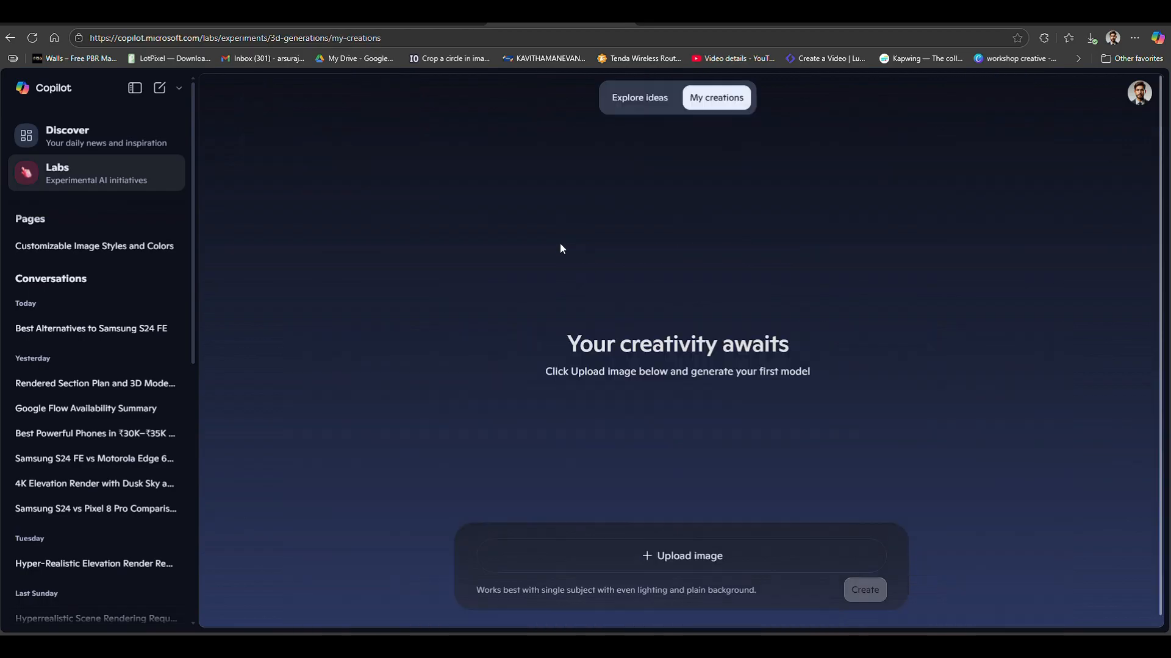
Create the 3D sofa model from the uploaded photo
left_click(864, 590)
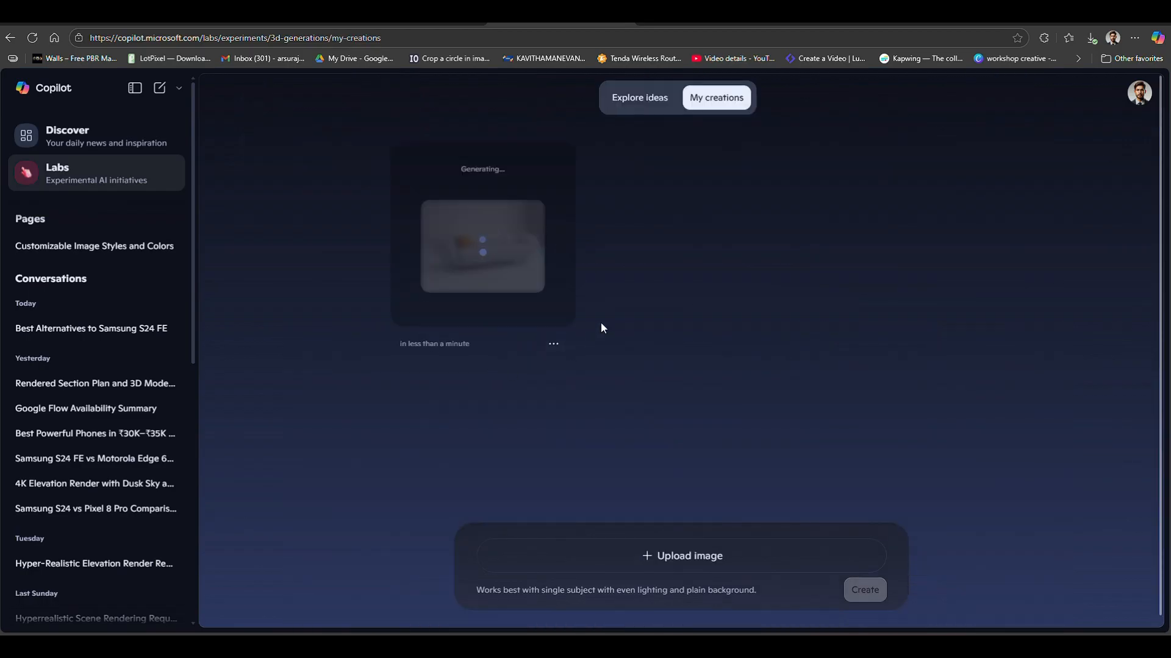
mouse_move(634, 280)
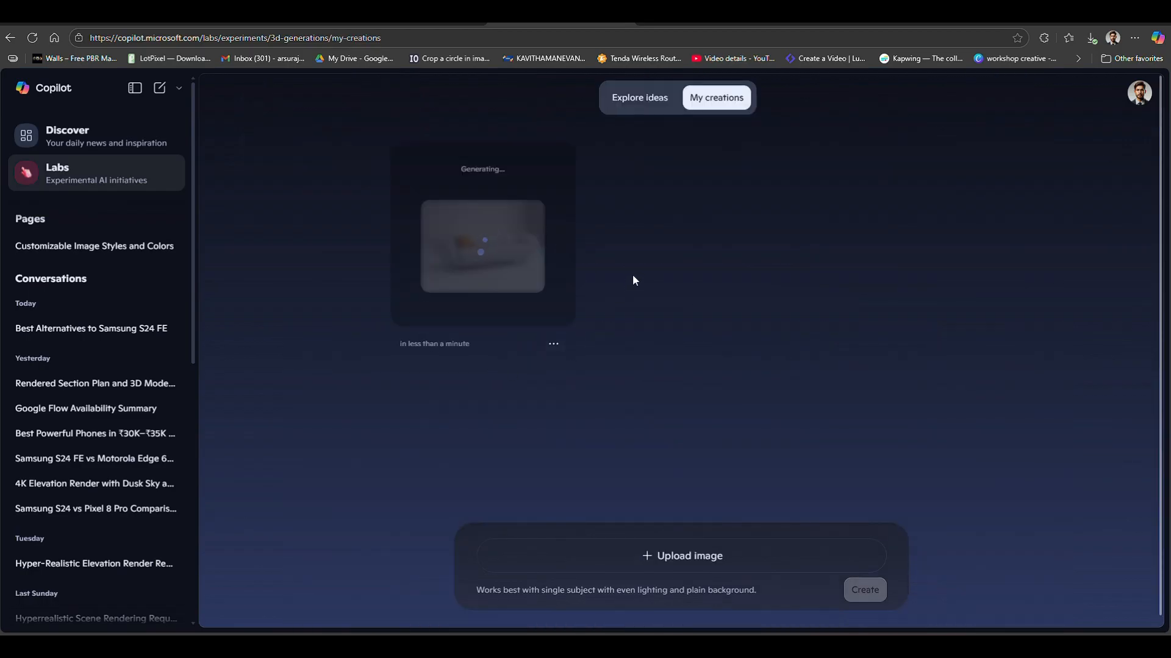
mouse_move(516, 326)
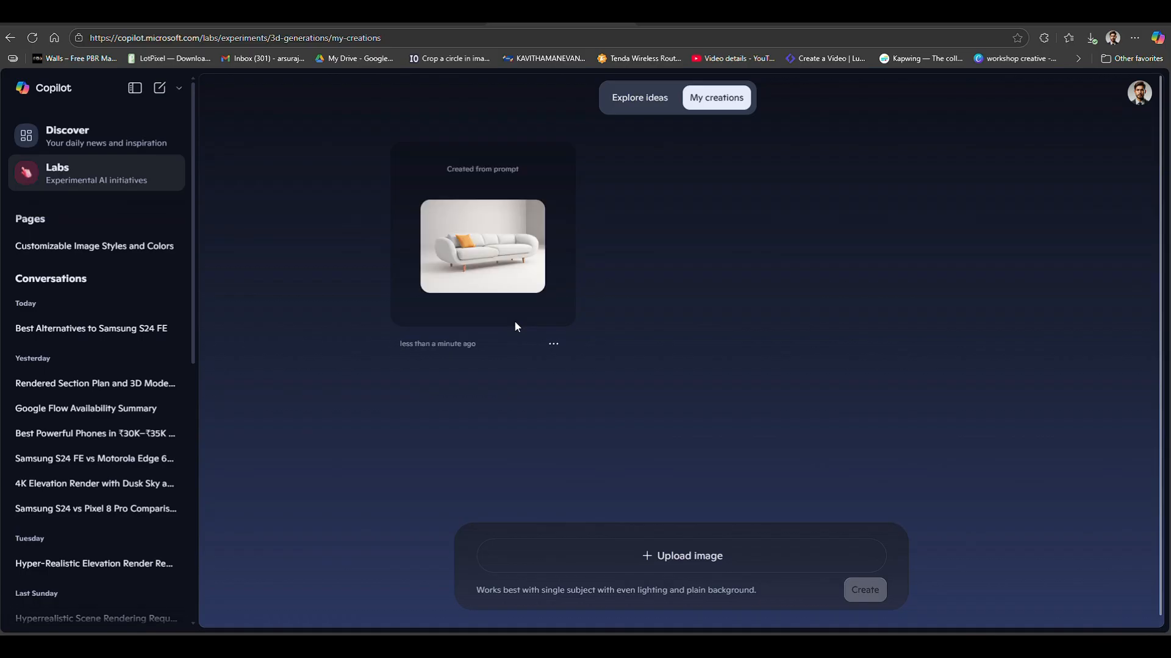
mouse_move(498, 261)
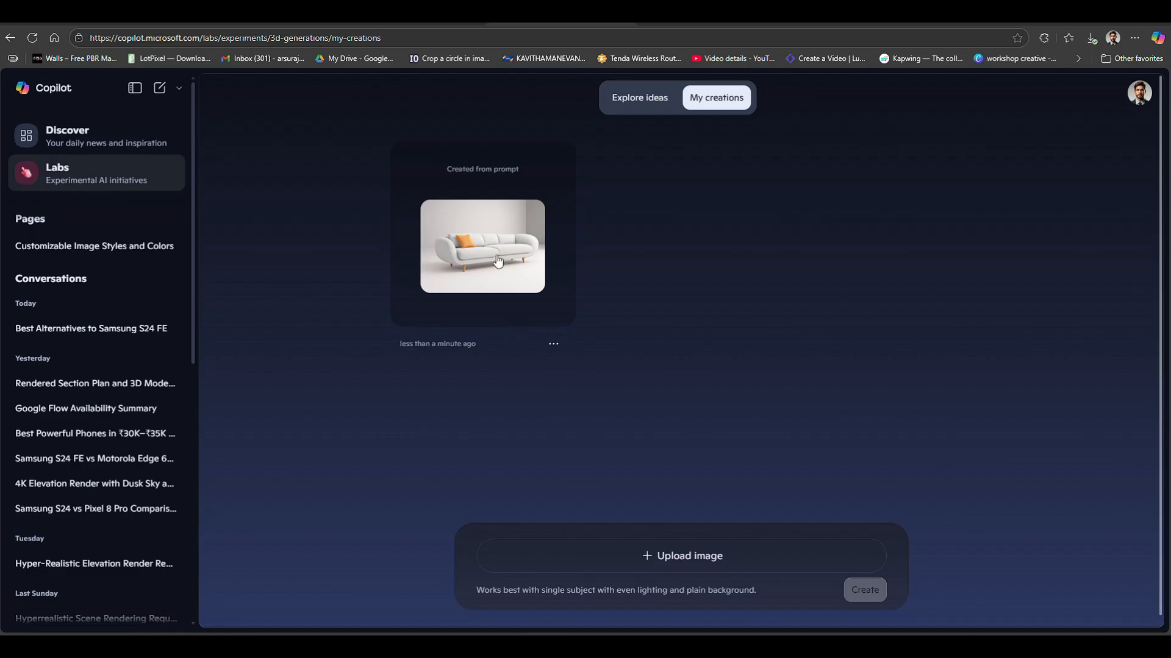
View the sofa model orbited in textured and untextured geometry modes, then download it
left_click(498, 259)
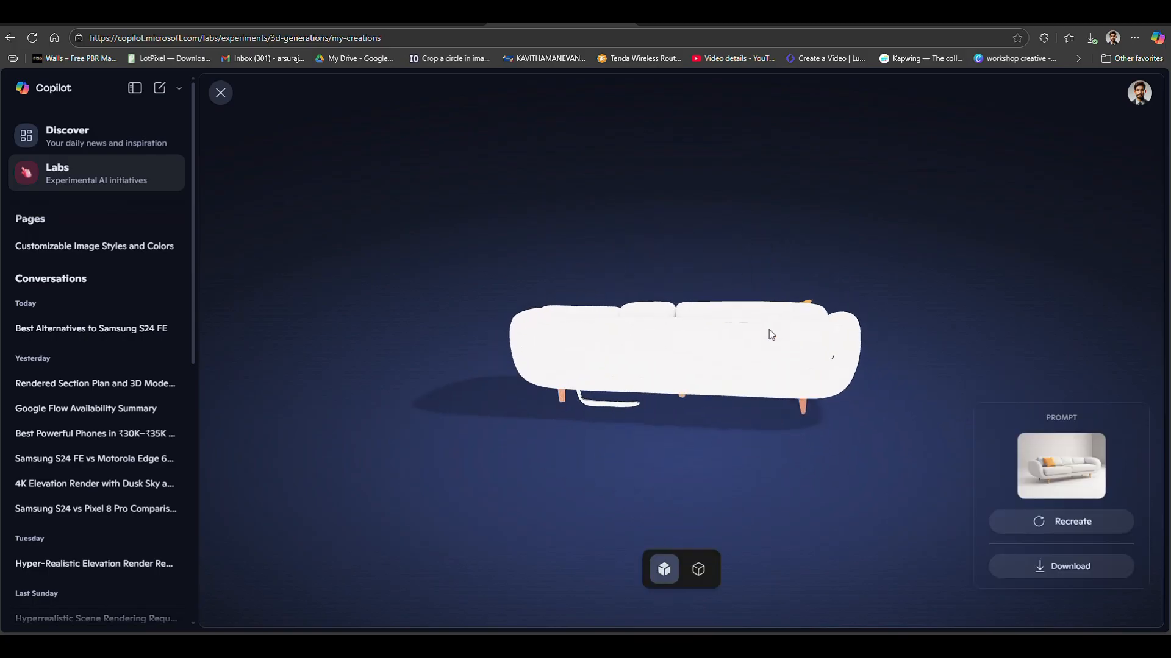
left_click_drag(771, 334, 690, 346)
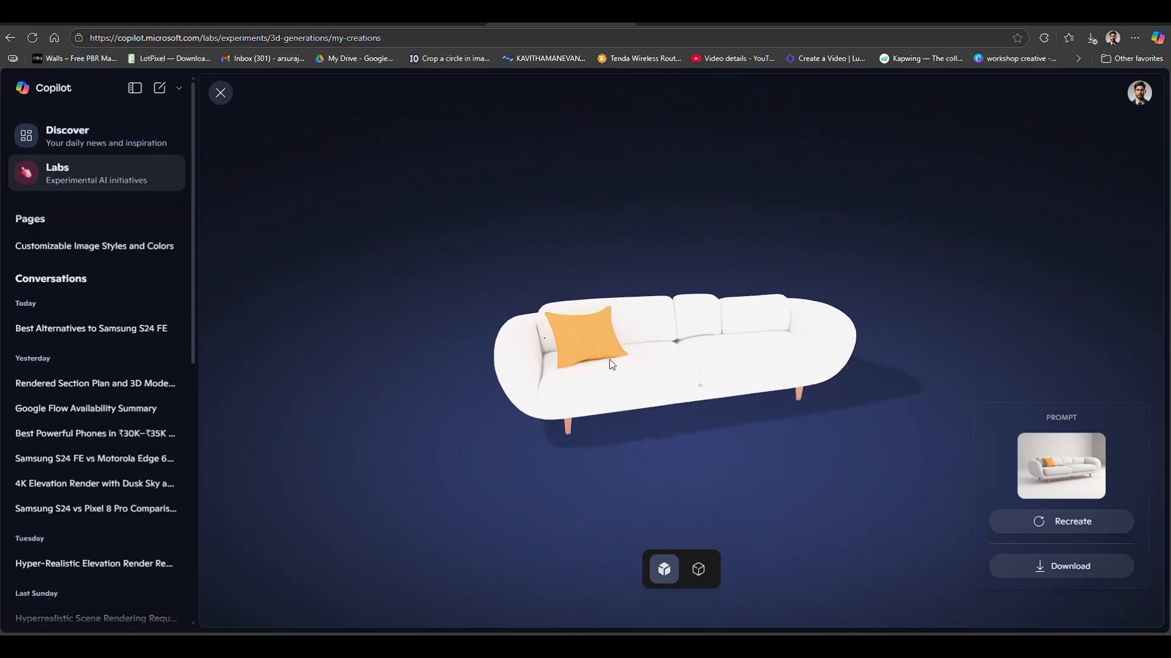
left_click(698, 569)
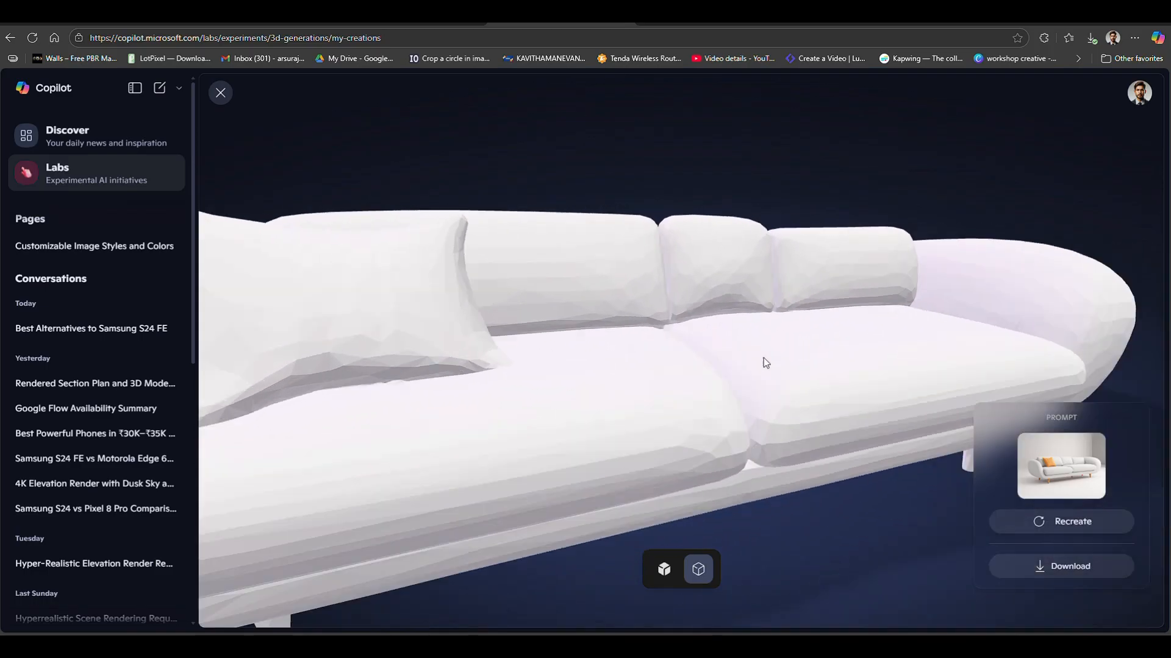
left_click_drag(766, 363, 527, 400)
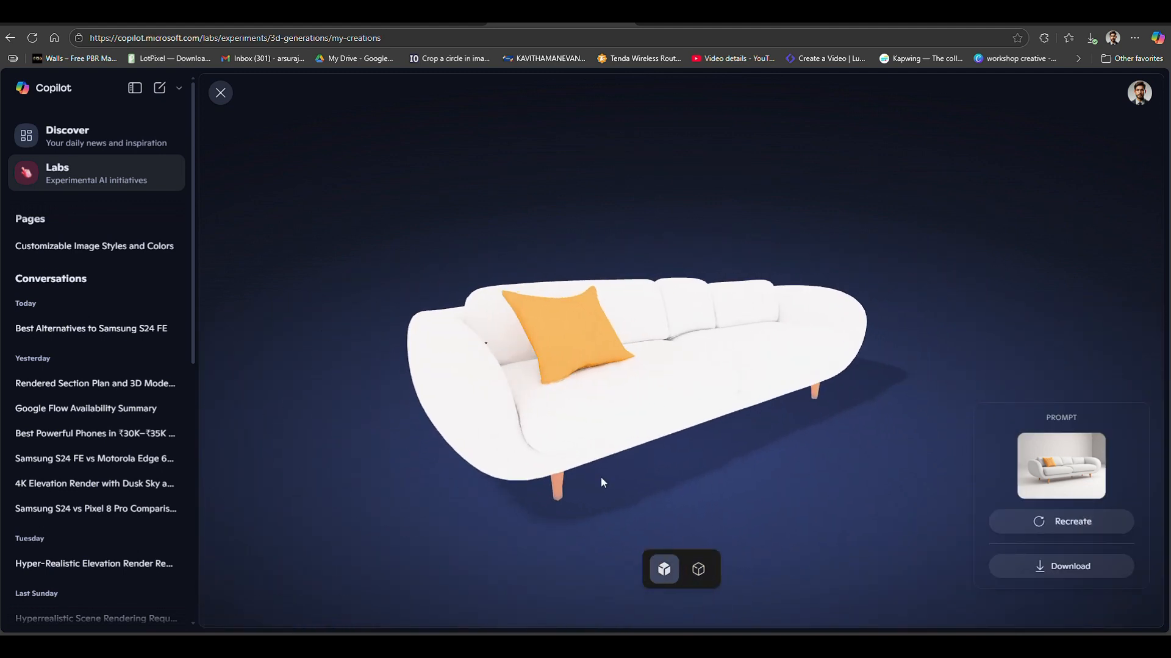
left_click(698, 569)
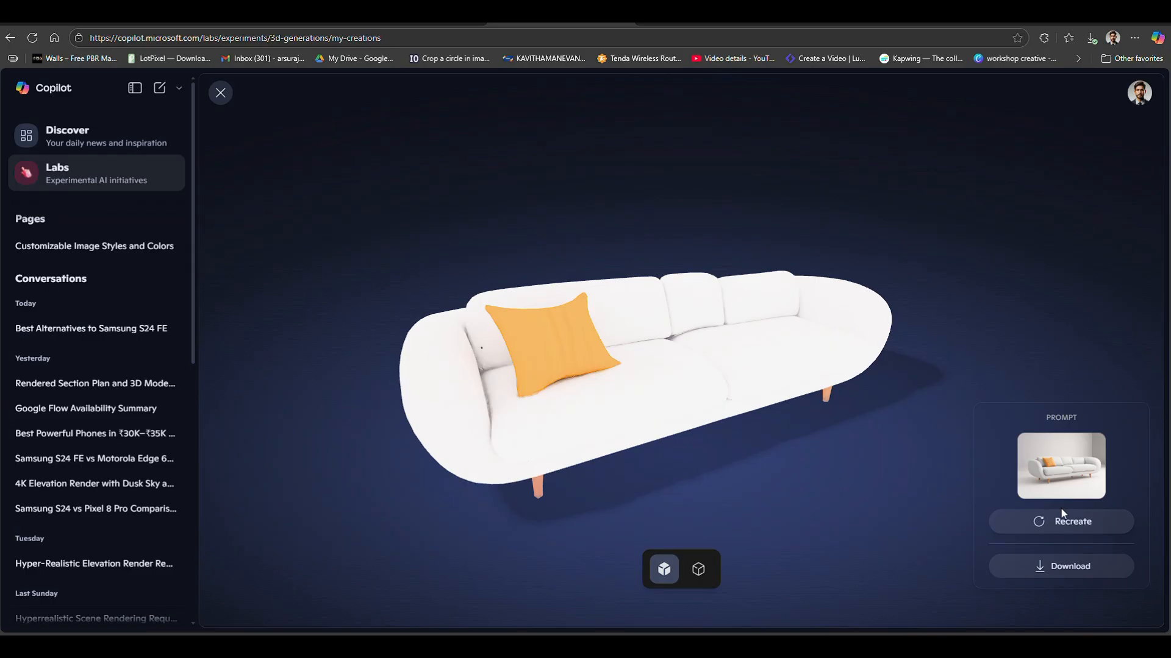
mouse_move(1053, 545)
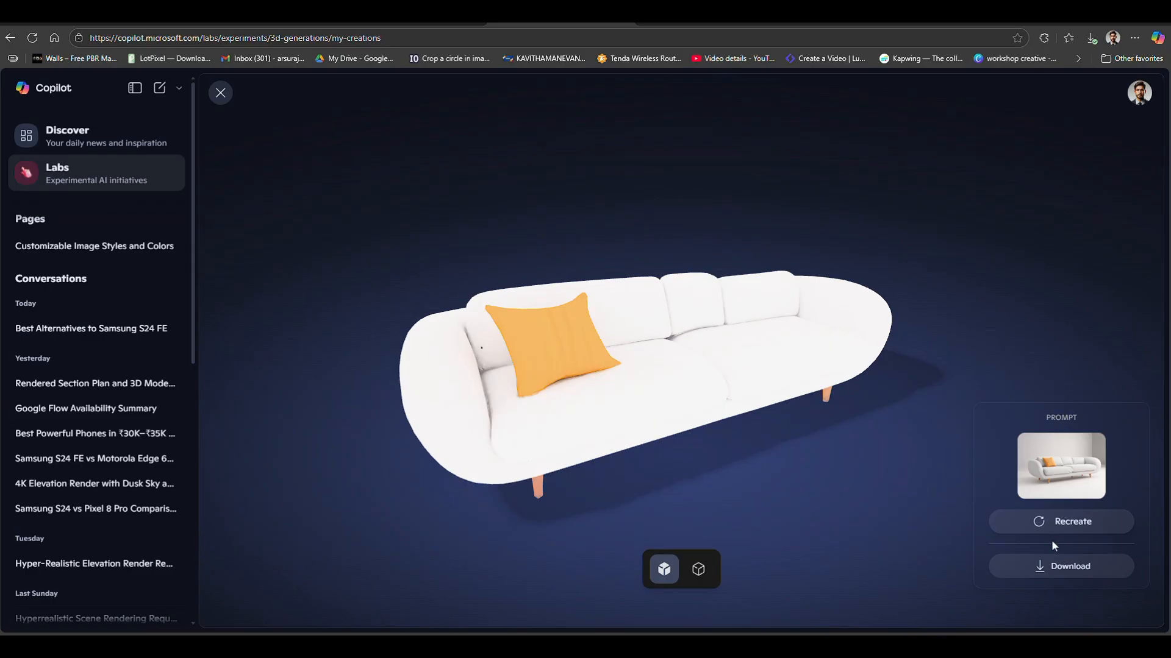
left_click(1093, 36)
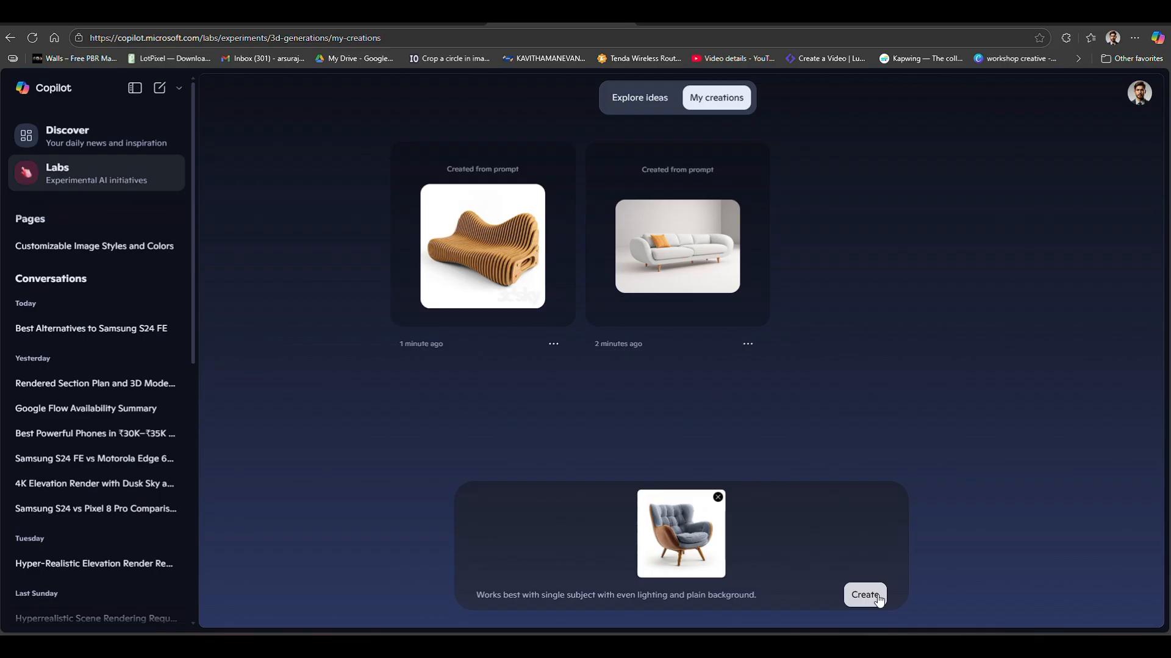
Create the 3D model from the blue armchair photo
left_click(864, 595)
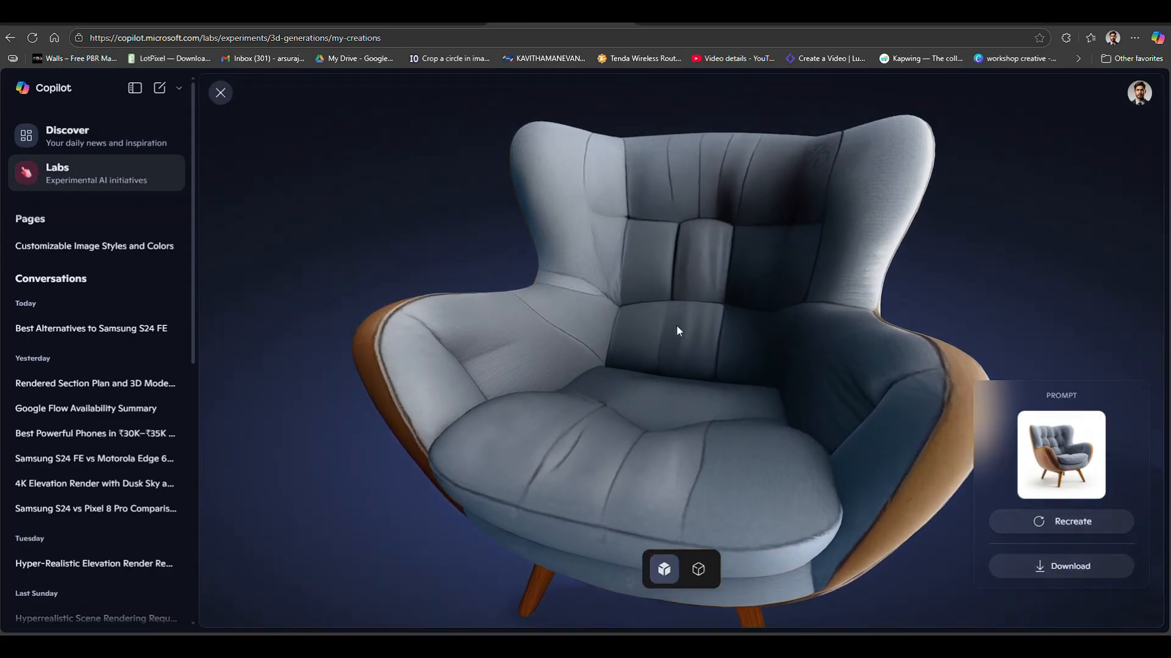
Orbit the armchair to view its sides and back, then download the model
left_click_drag(678, 330, 648, 351)
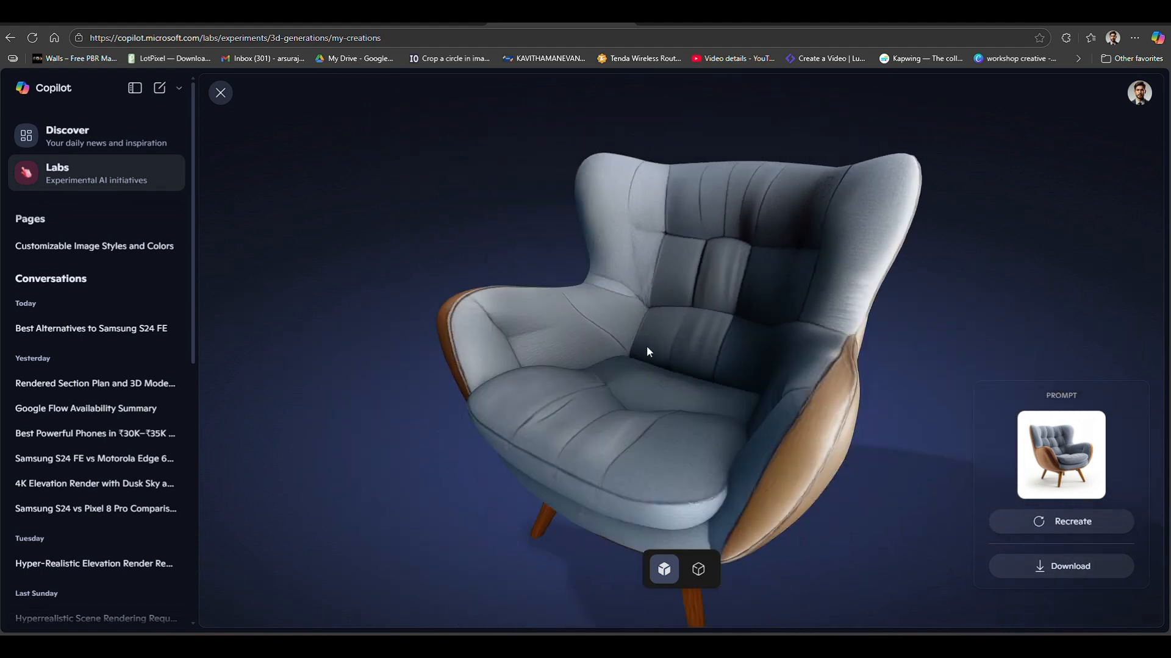
left_click_drag(648, 351, 563, 323)
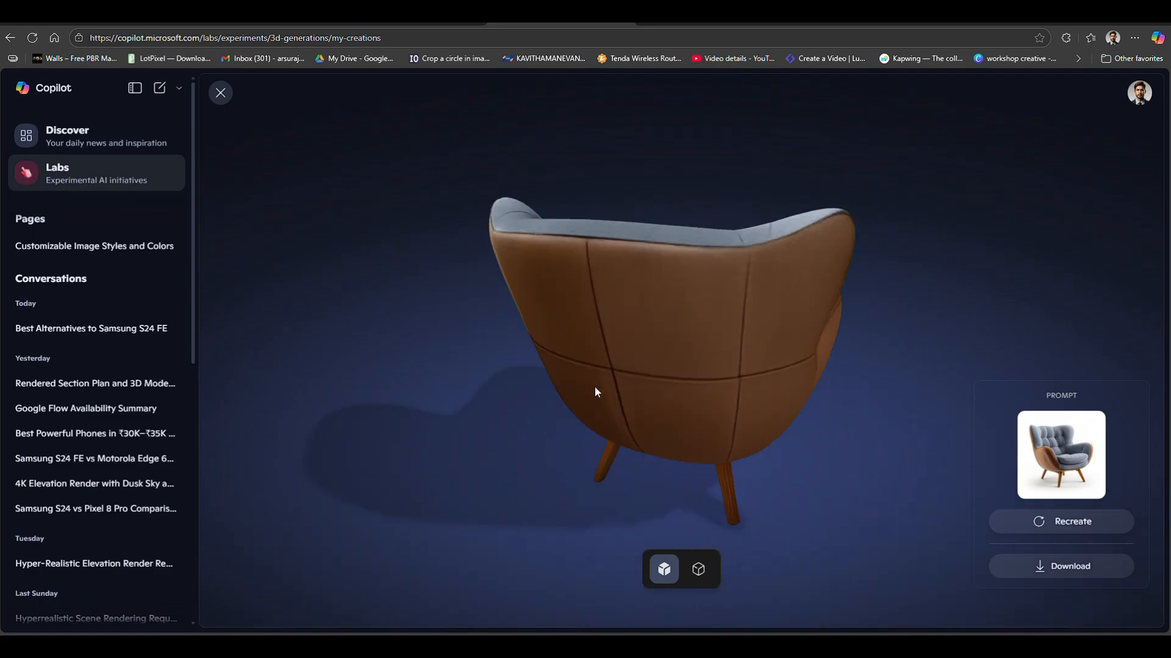
left_click(697, 569)
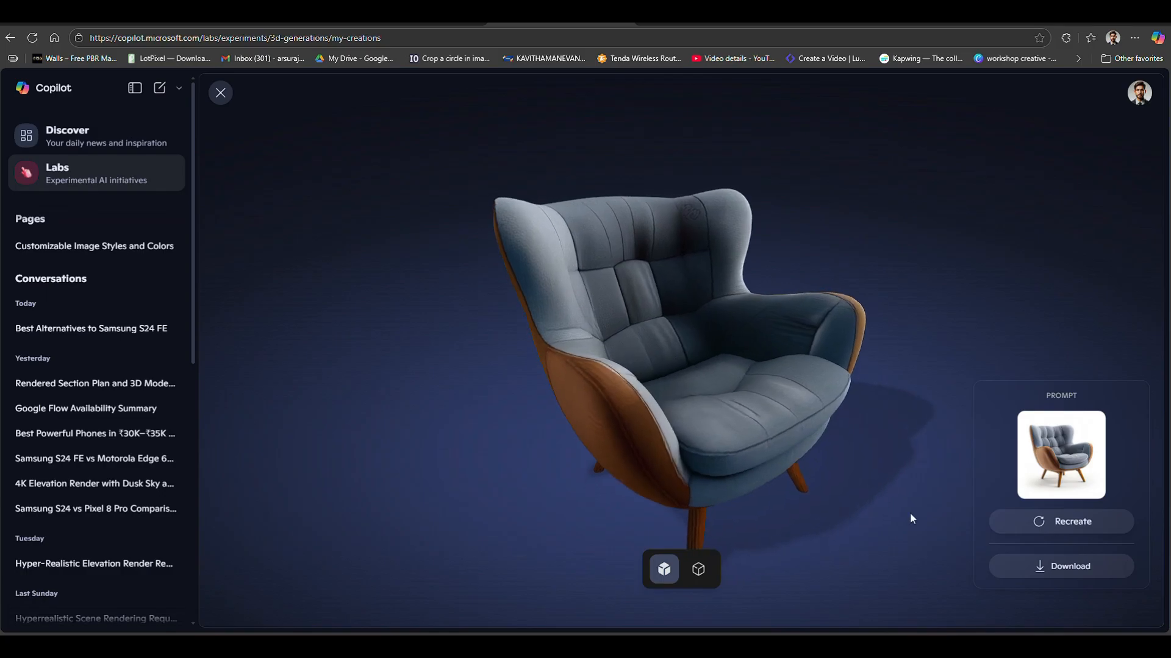
left_click(1092, 35)
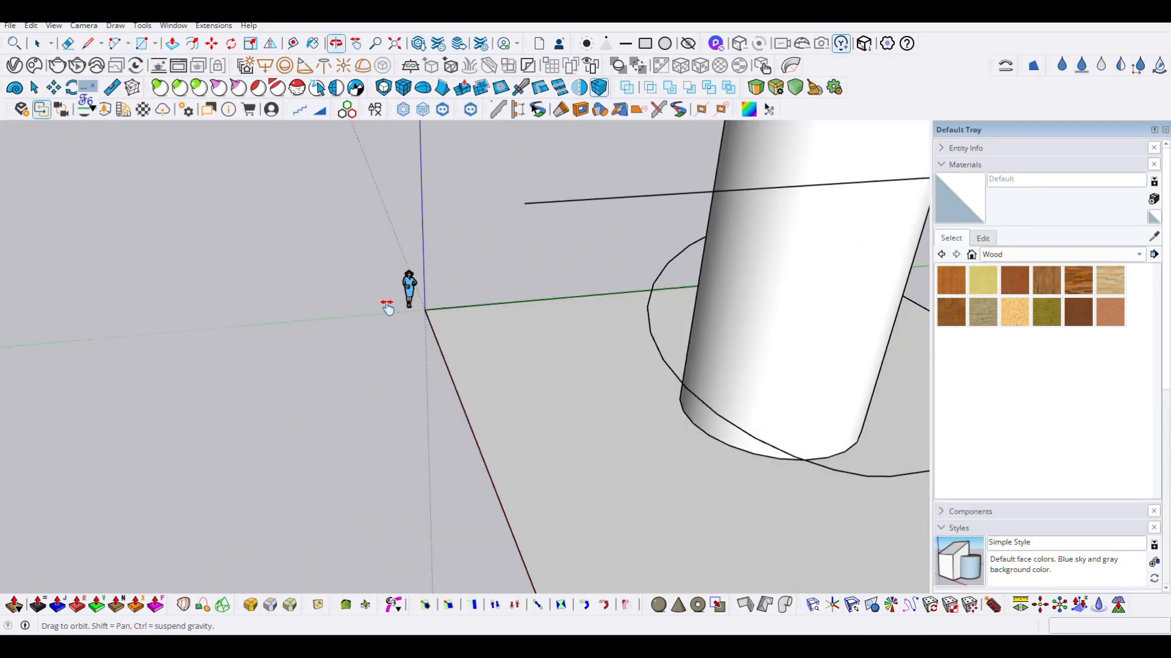
Import the downloaded armchair .glb file into the SketchUp scene
left_click(9, 24)
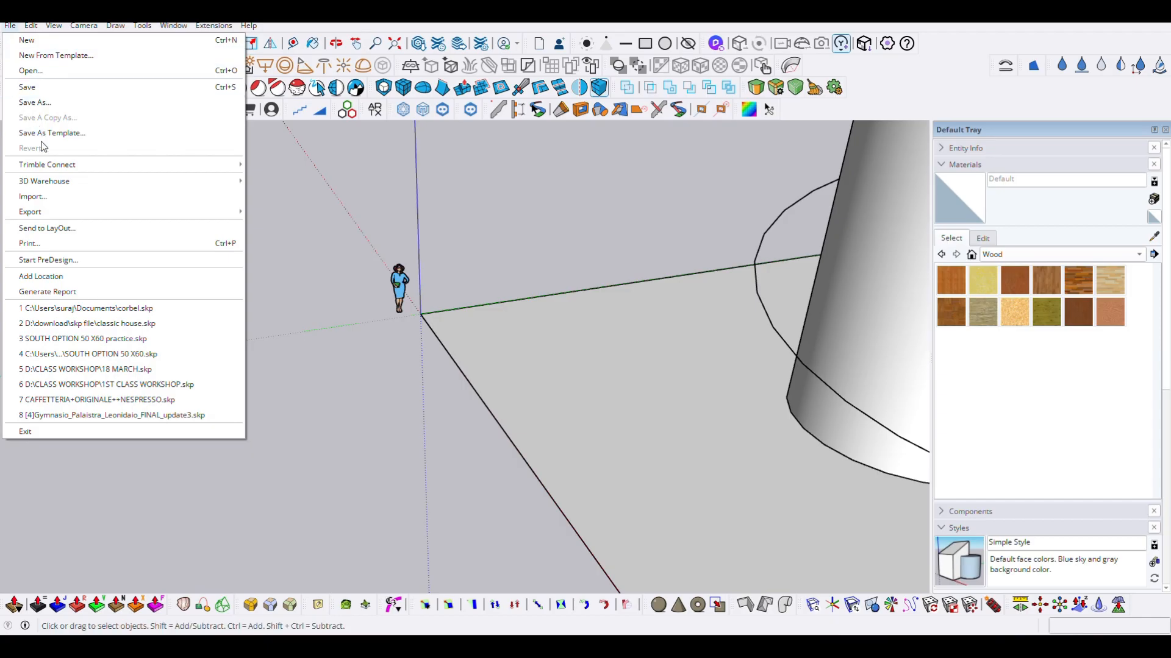
left_click(34, 196)
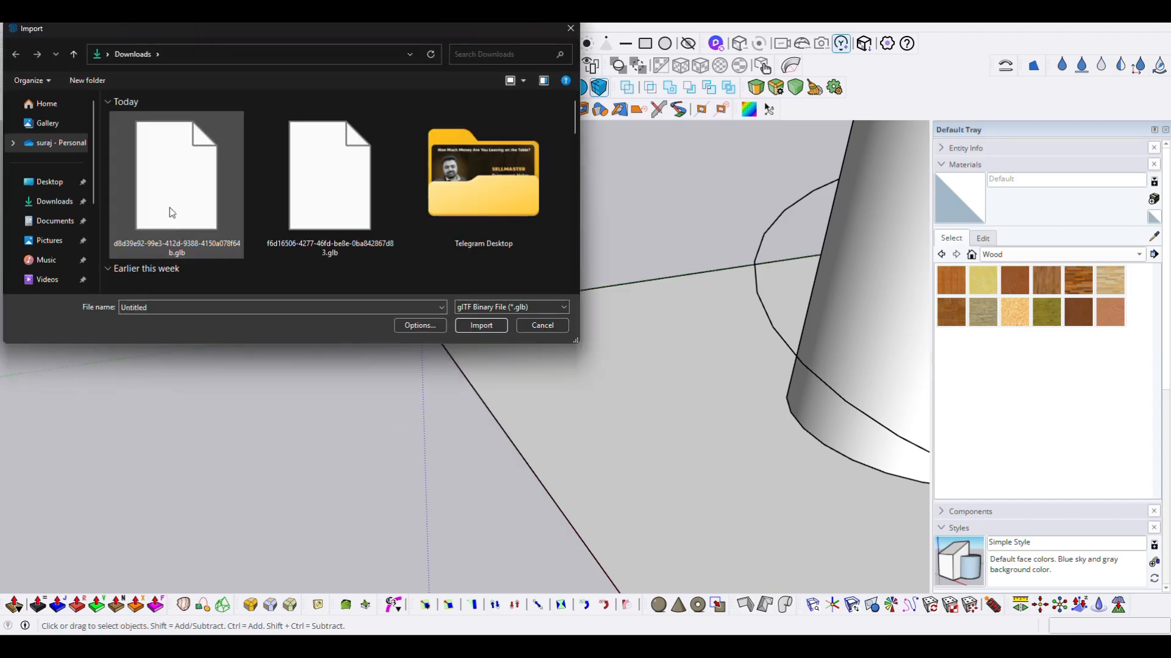
left_click(481, 325)
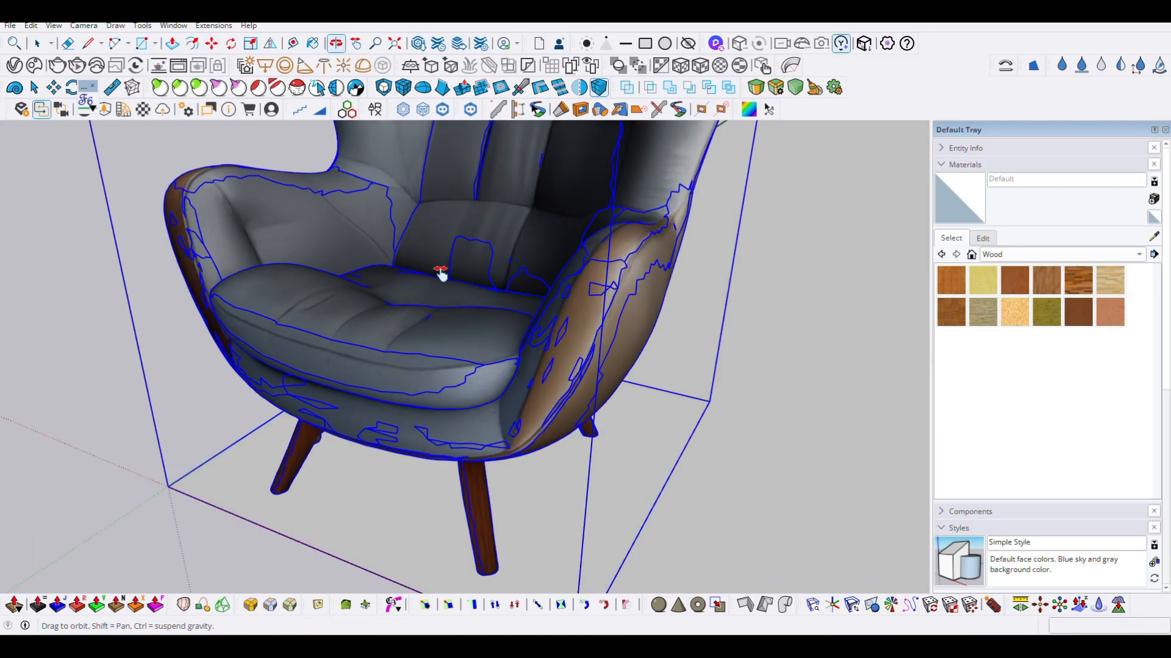
Explode the imported armchair and make its geometry a single group
right_click(440, 278)
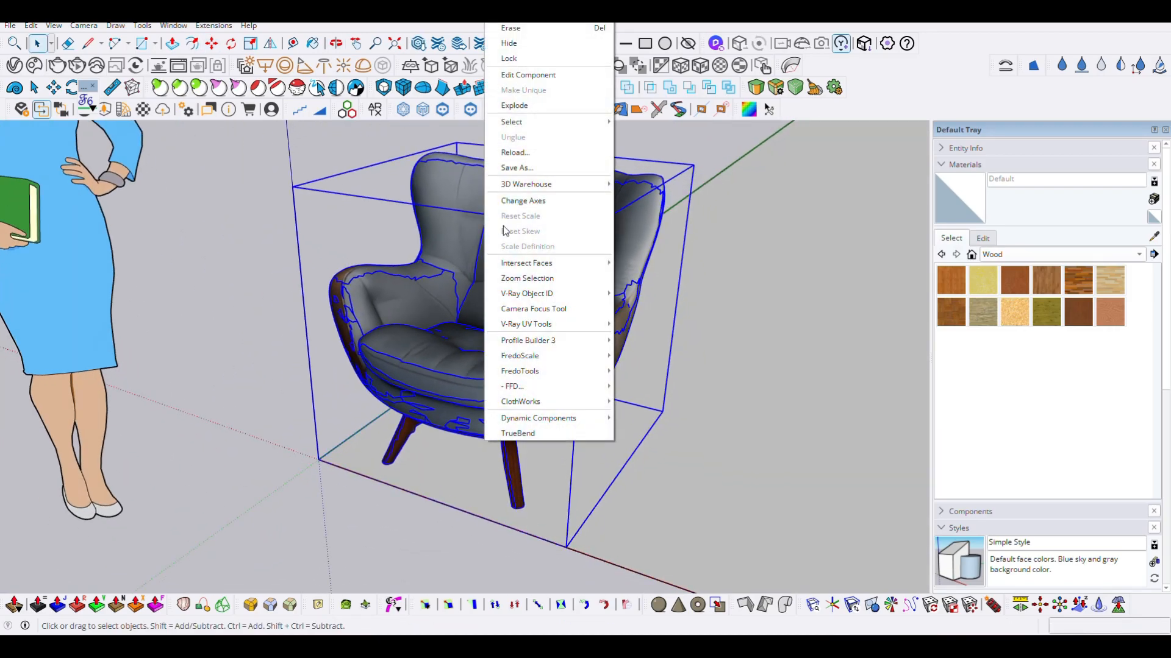
left_click(514, 105)
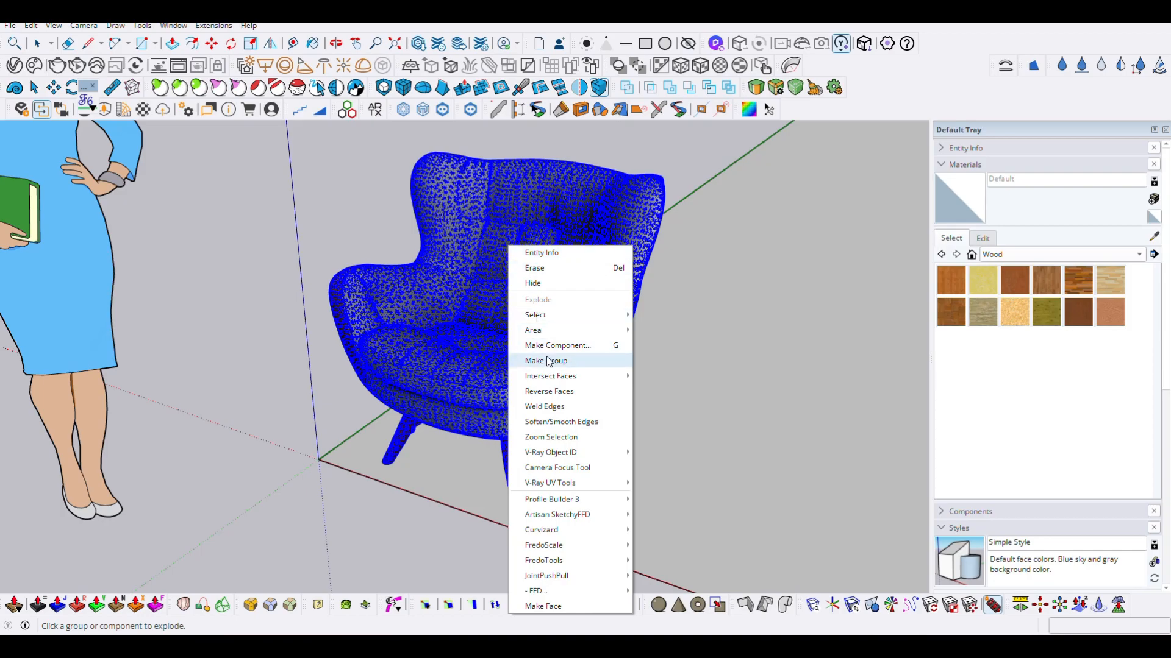
left_click(545, 361)
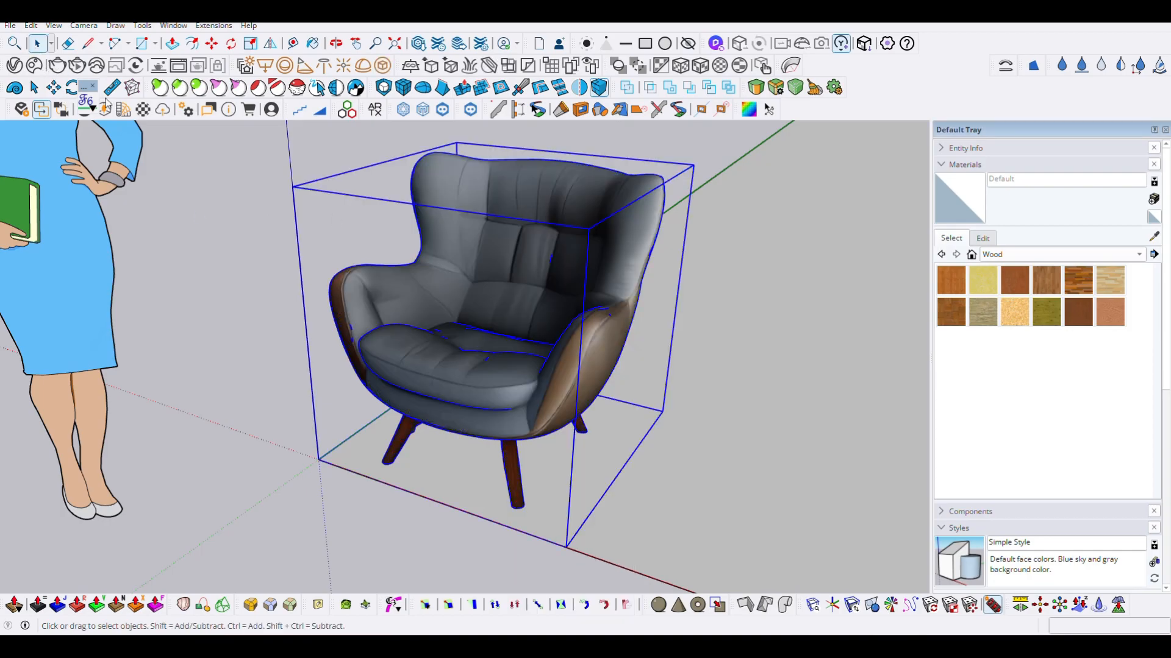